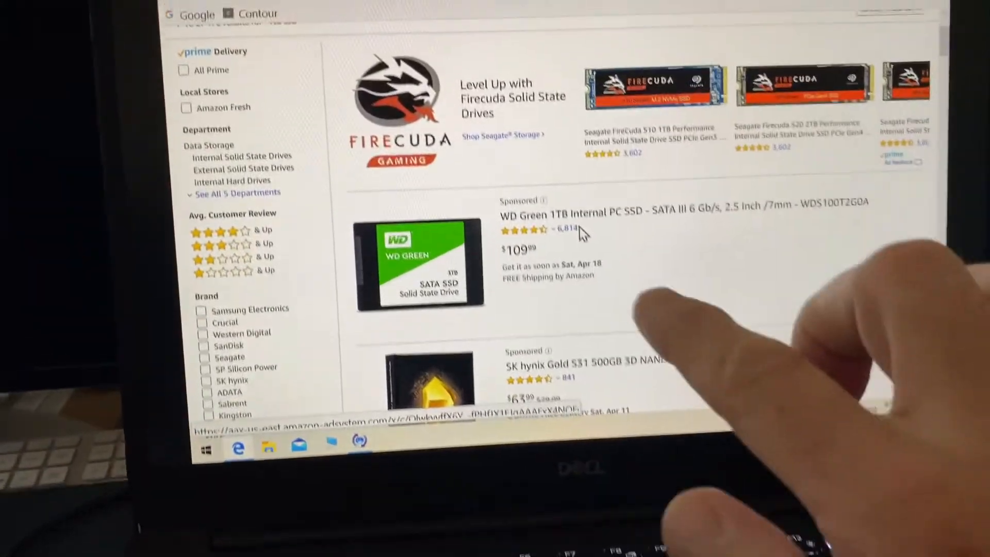
# Step: Scroll the 1tb ssd results past the Samsung 860 QVO to the Editorial recommendations
pyautogui.scroll(-3)
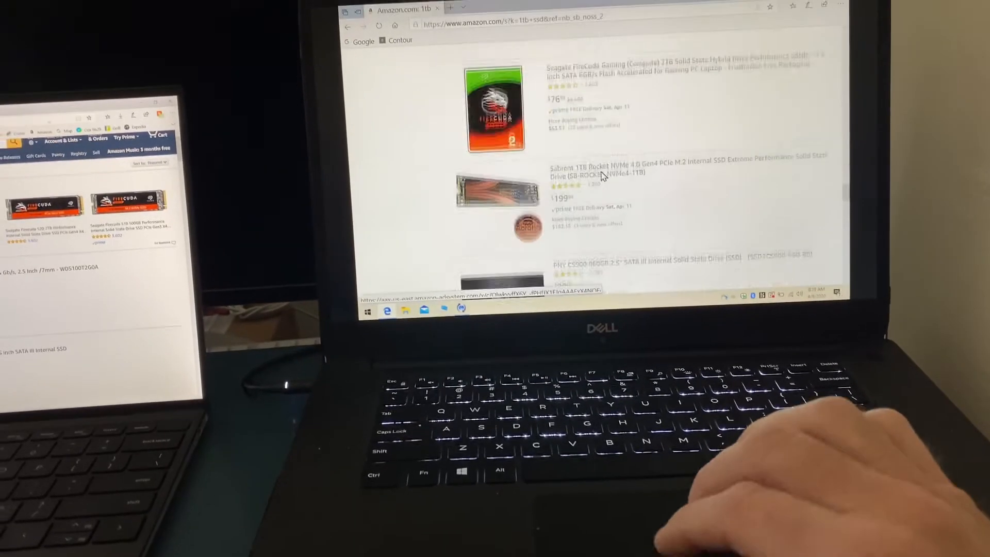
pyautogui.scroll(-3)
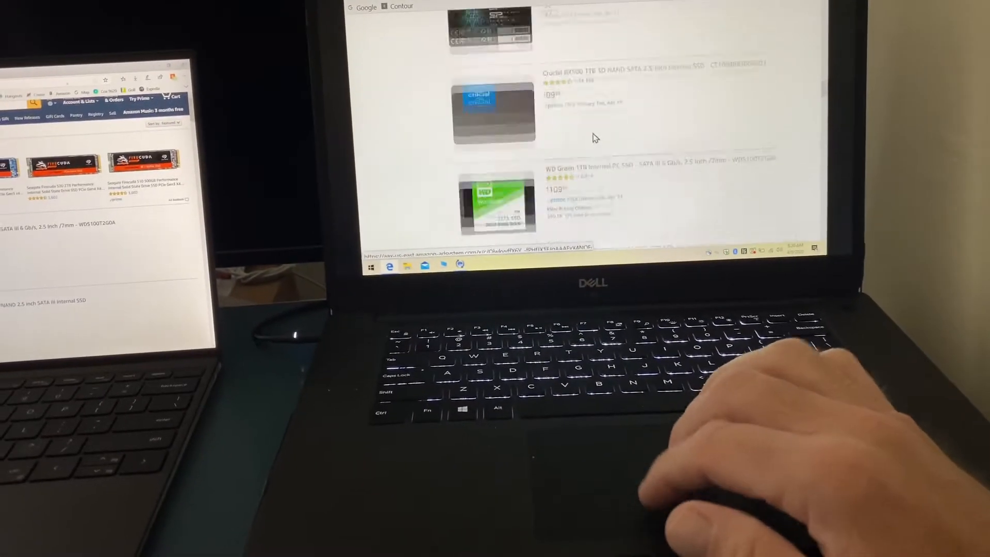
pyautogui.scroll(3)
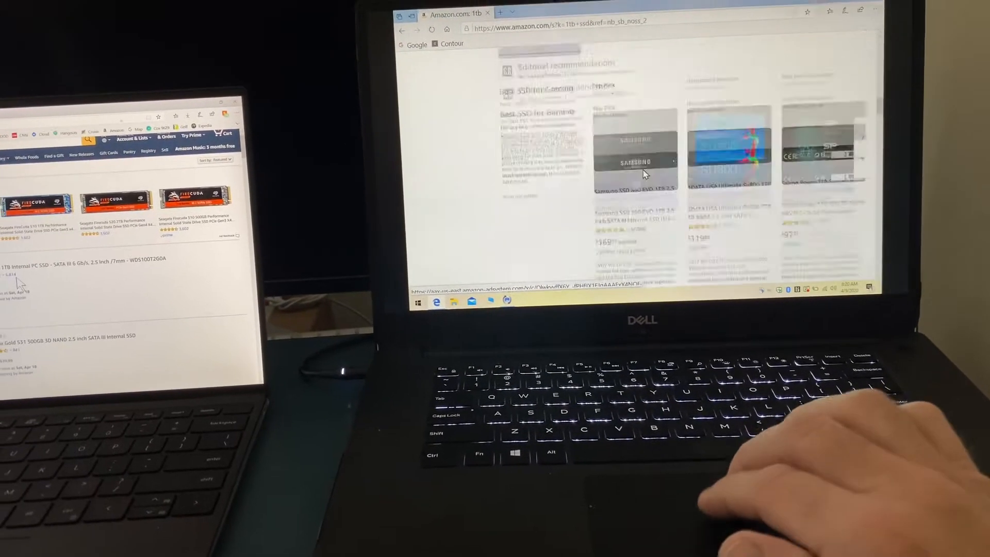
pyautogui.scroll(-3)
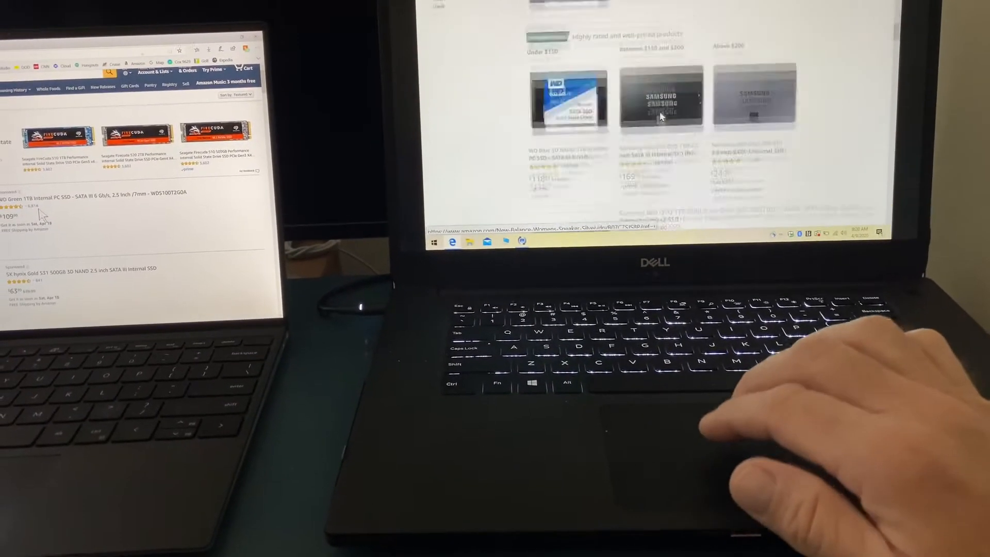
pyautogui.scroll(-3)
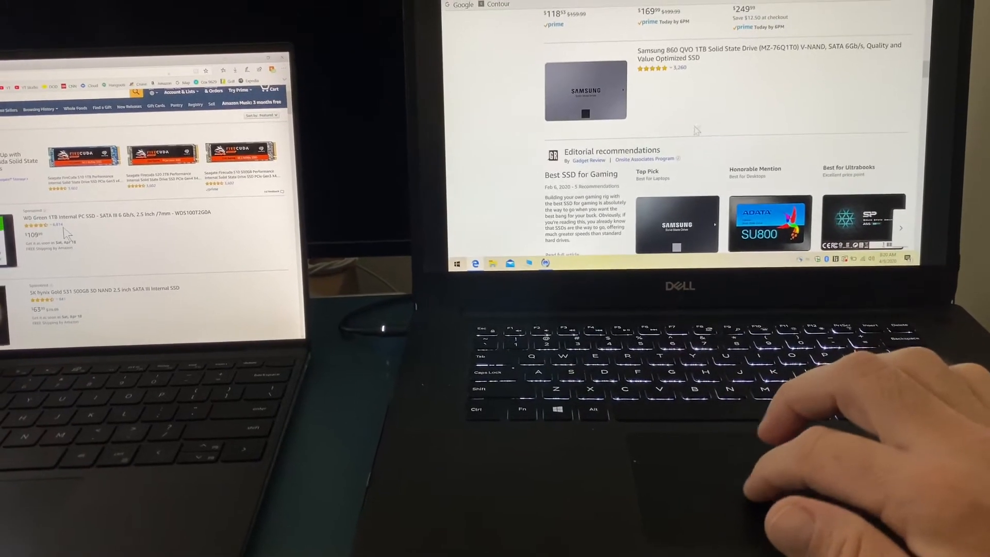
pyautogui.scroll(-3)
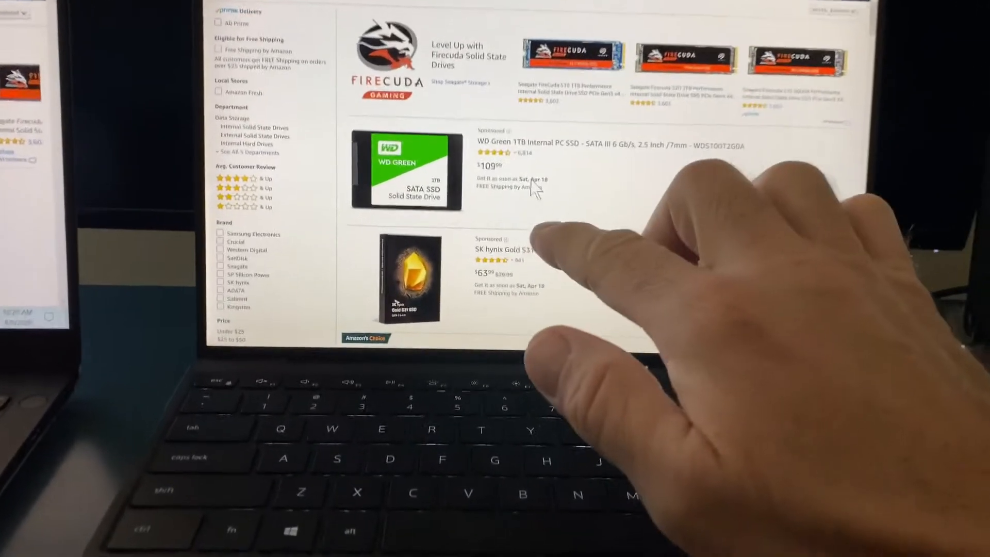
# Step: Scroll the results down to the Crucial P1, ADATA SU760 and FireCuda Gaming drives
pyautogui.scroll(-3)
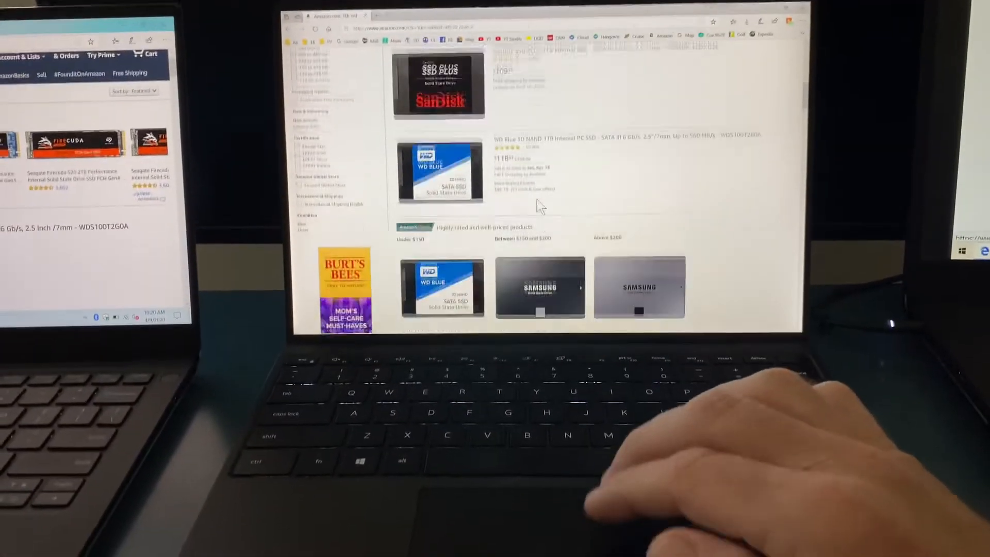
pyautogui.scroll(-3)
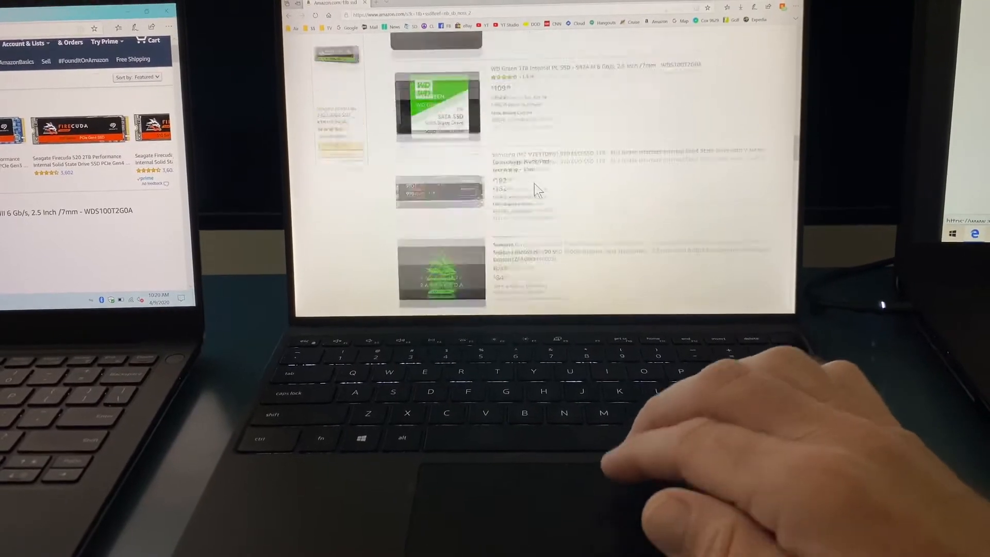
pyautogui.scroll(-3)
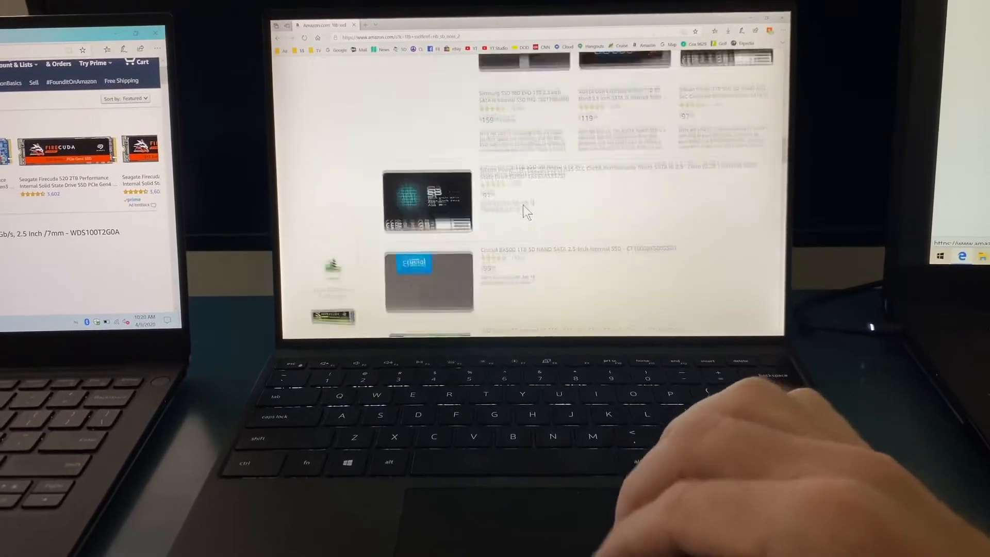
pyautogui.scroll(3)
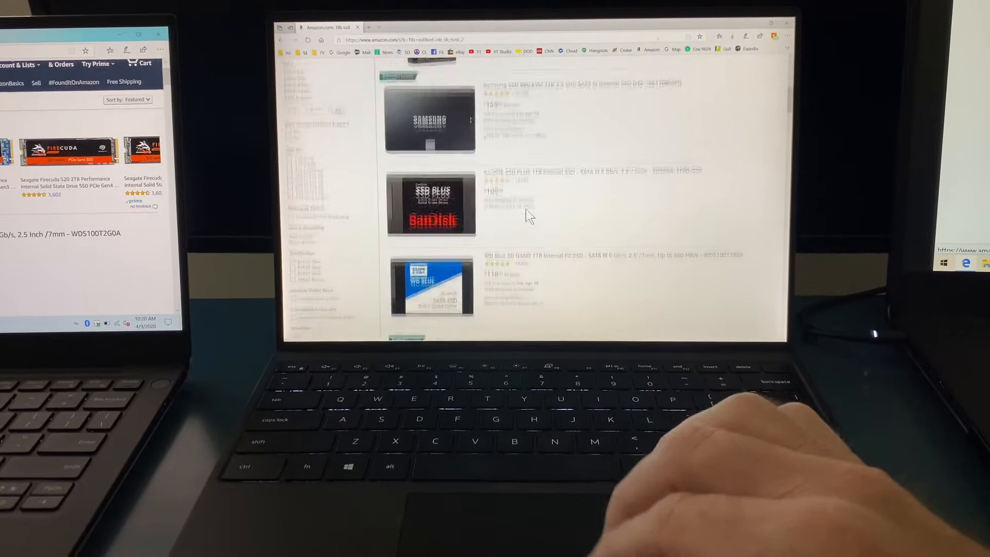
pyautogui.scroll(-3)
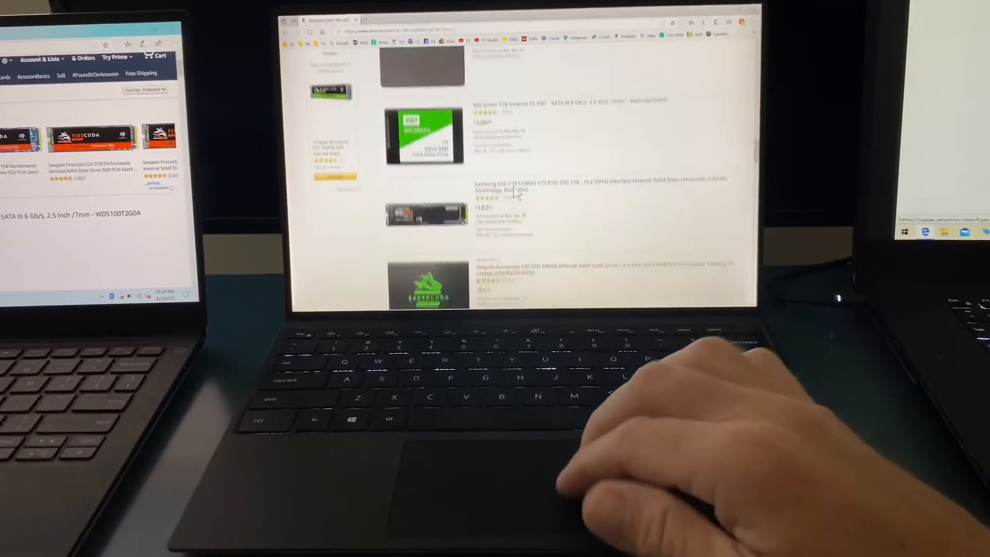
pyautogui.scroll(-3)
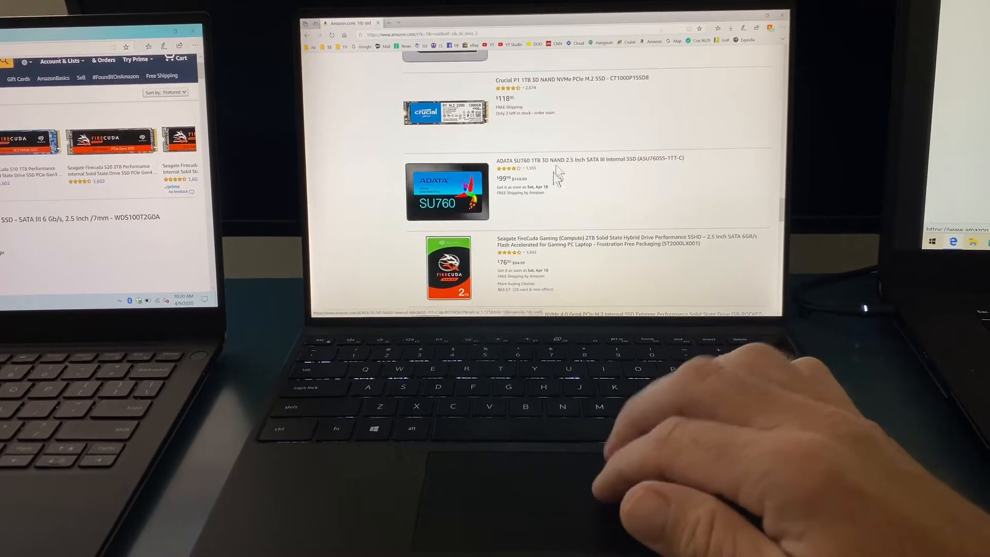
pyautogui.scroll(3)
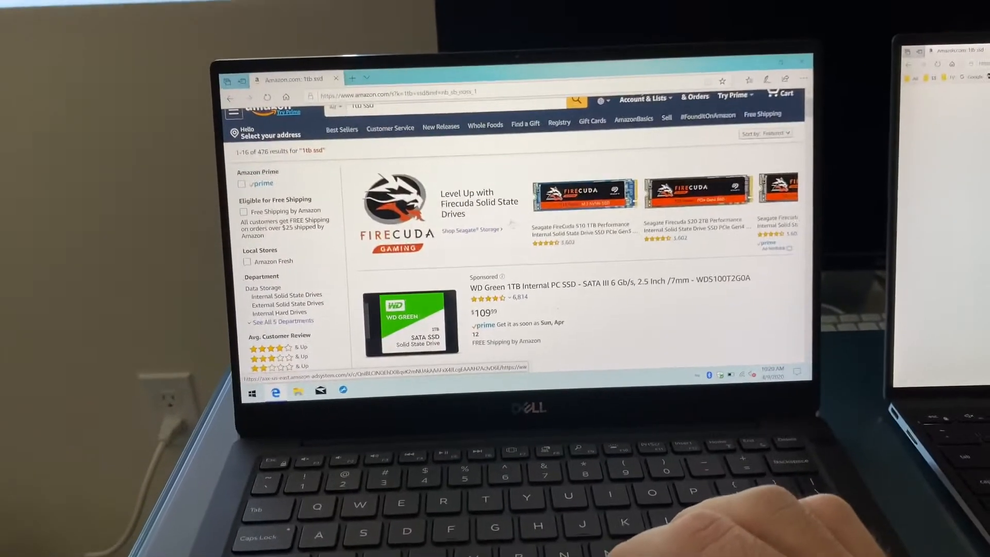
pyautogui.scroll(-3)
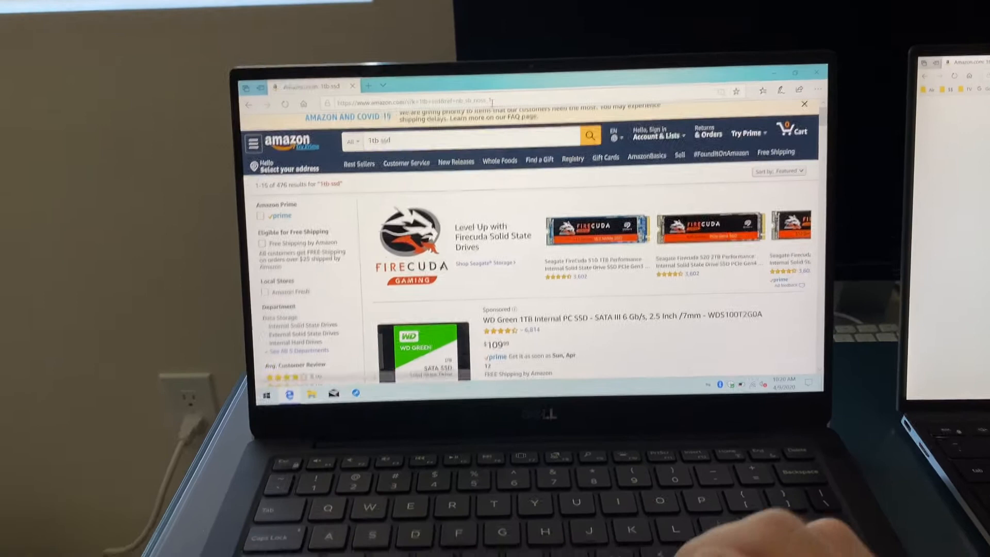
pyautogui.click(426, 82)
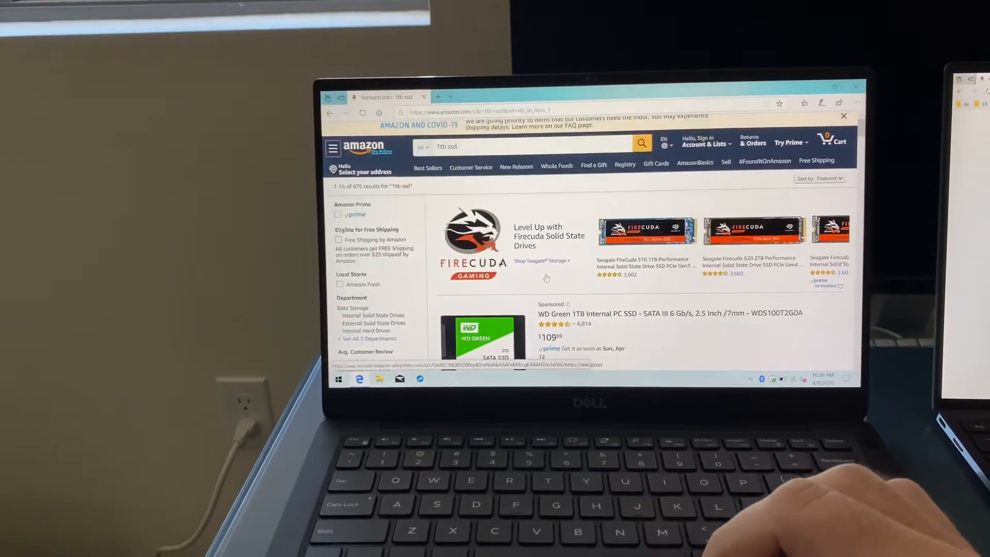
pyautogui.click(540, 260)
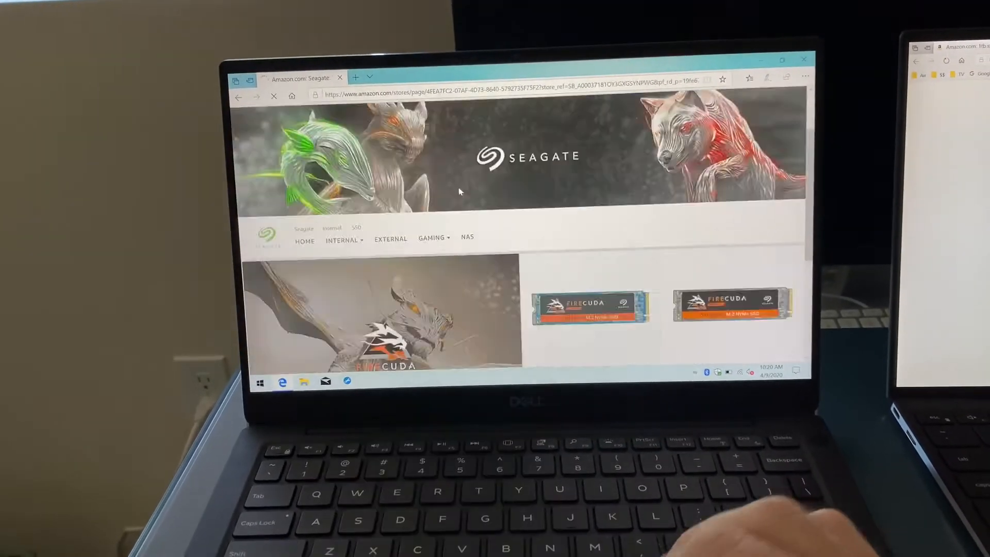
pyautogui.scroll(-3)
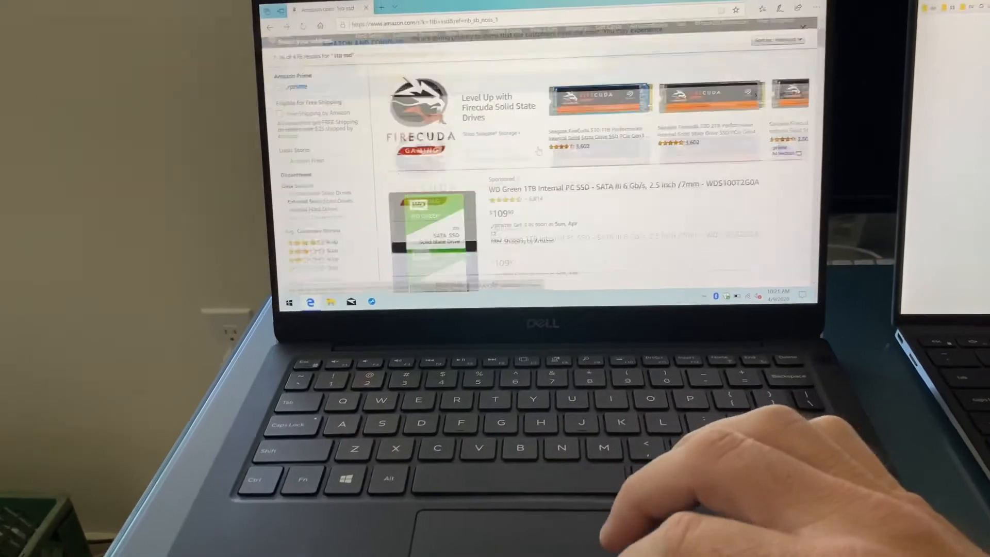
pyautogui.scroll(-3)
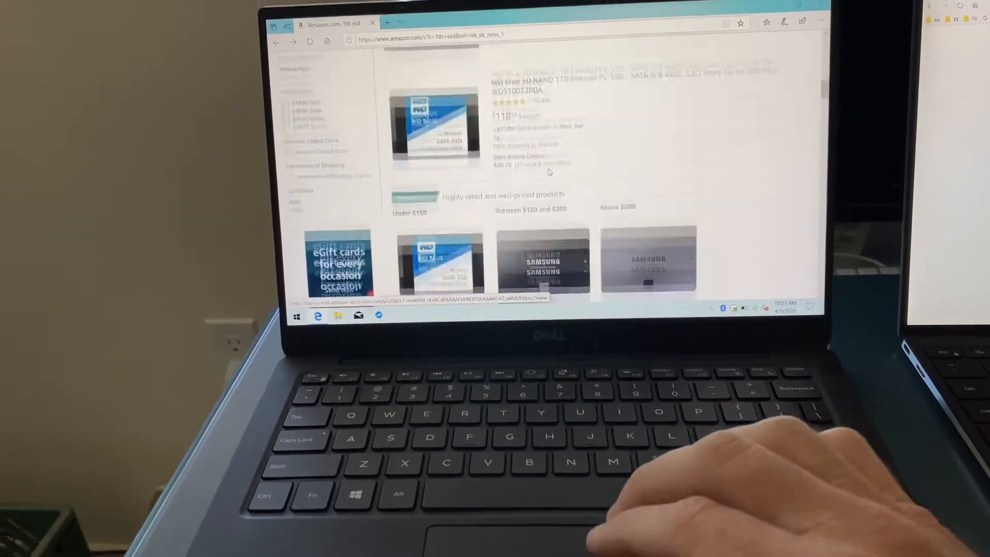
pyautogui.scroll(-3)
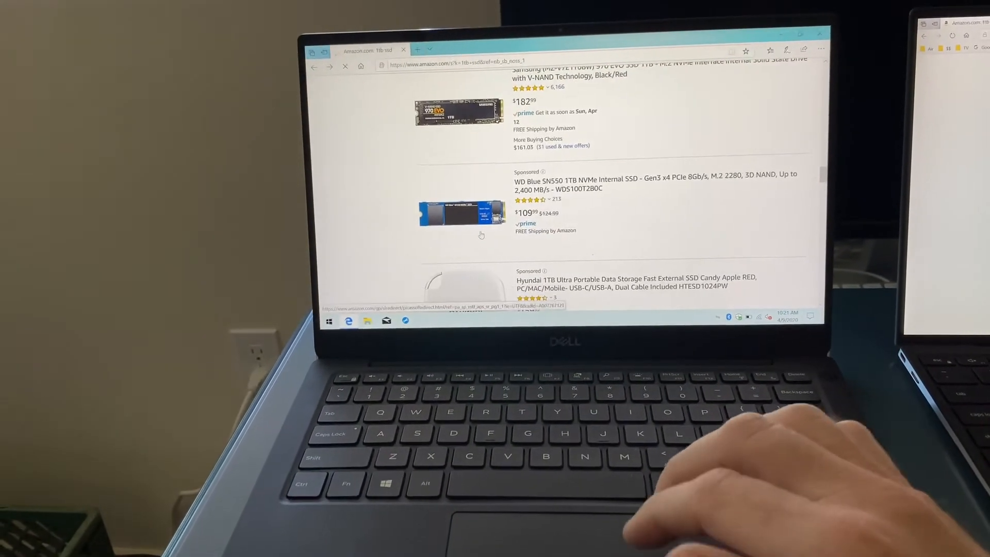
pyautogui.click(655, 183)
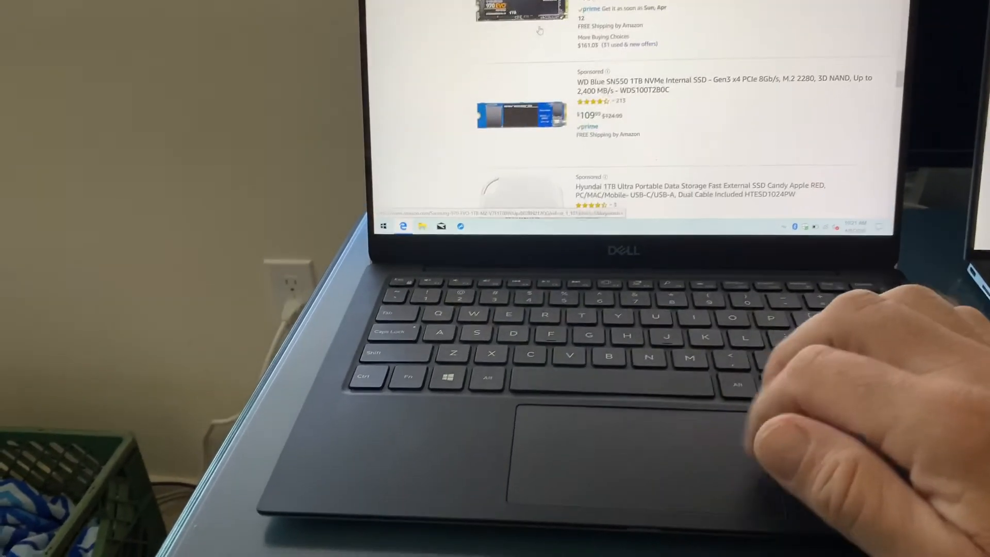
pyautogui.scroll(-3)
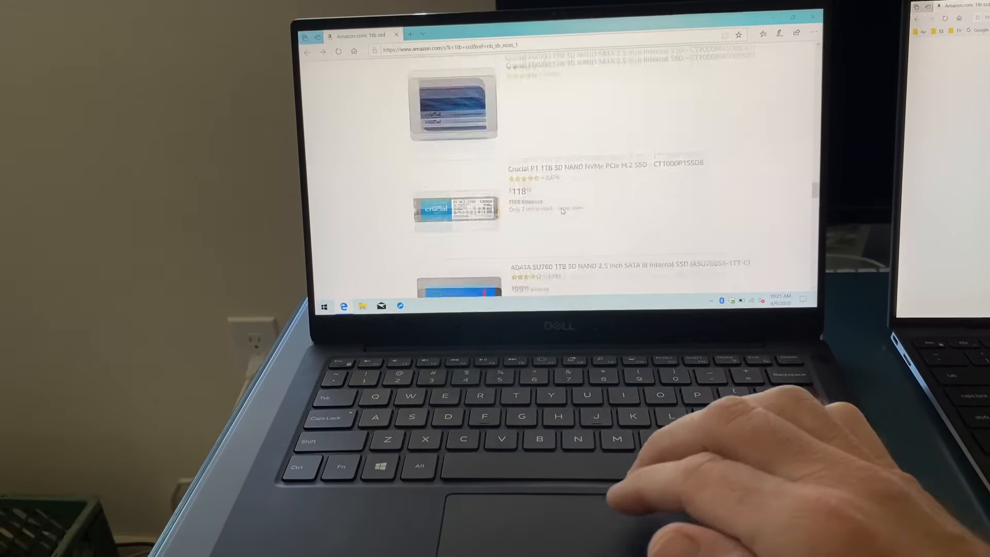
pyautogui.scroll(-3)
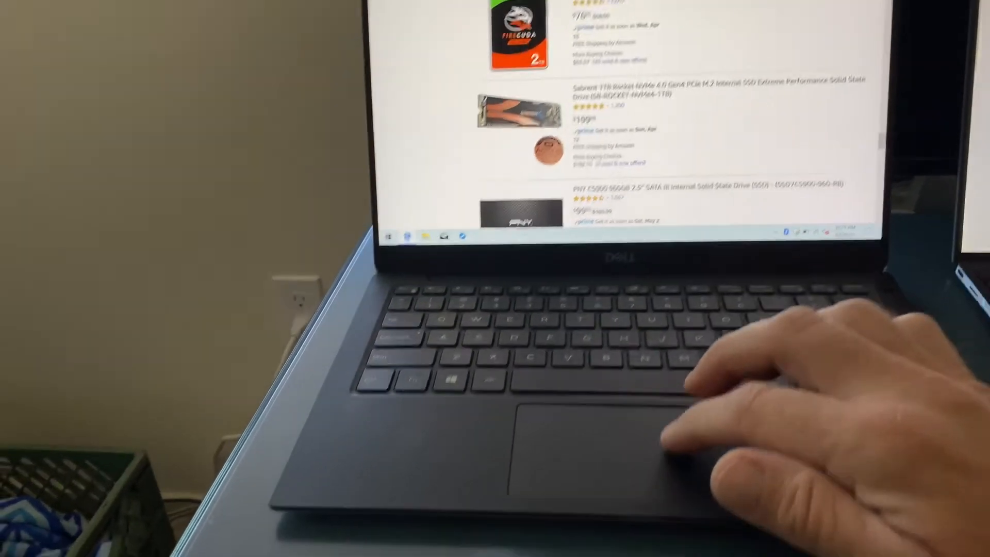
pyautogui.scroll(-3)
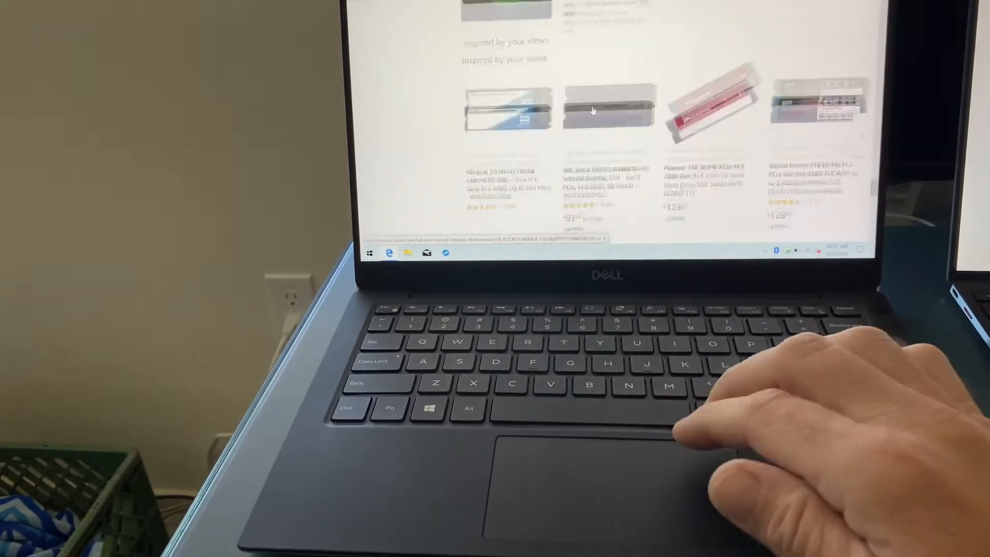
pyautogui.scroll(-3)
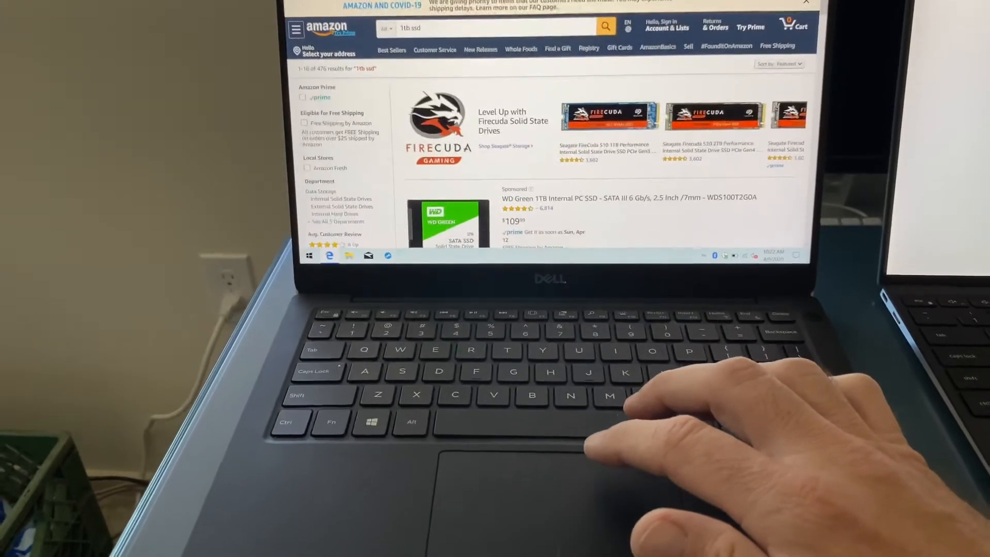
# Step: Scroll past the Prime Video banner to the Samsung 860 EVO and 860 QVO listings
pyautogui.scroll(-3)
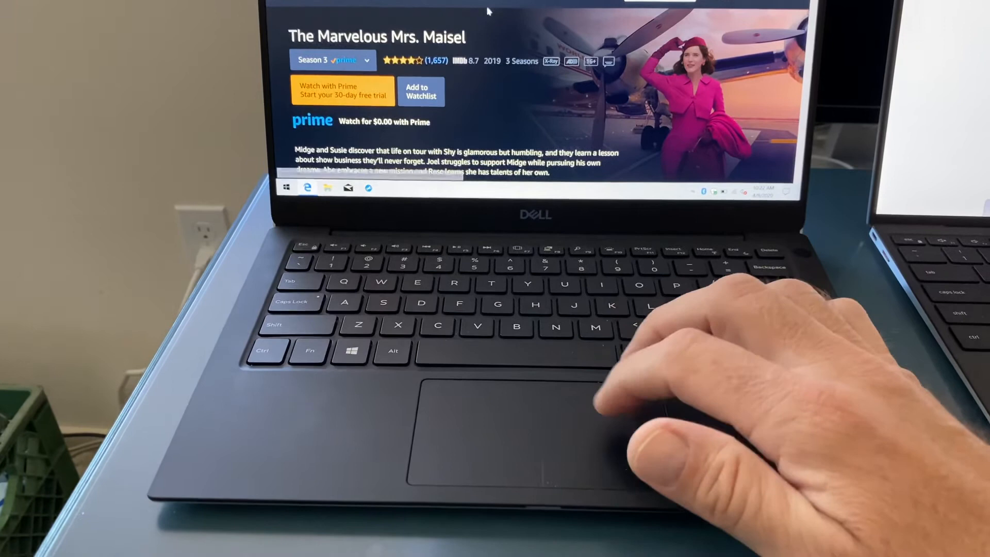
pyautogui.scroll(-3)
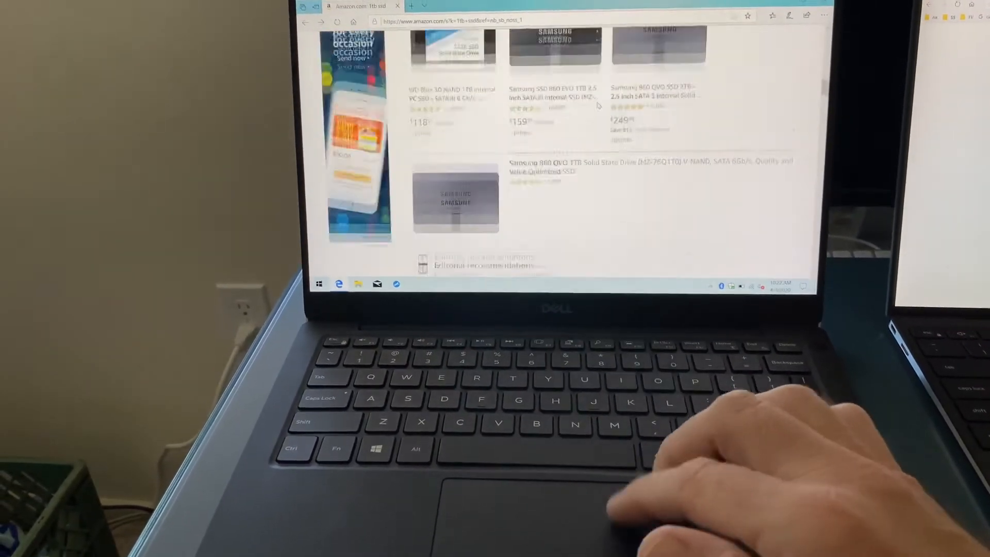
pyautogui.scroll(3)
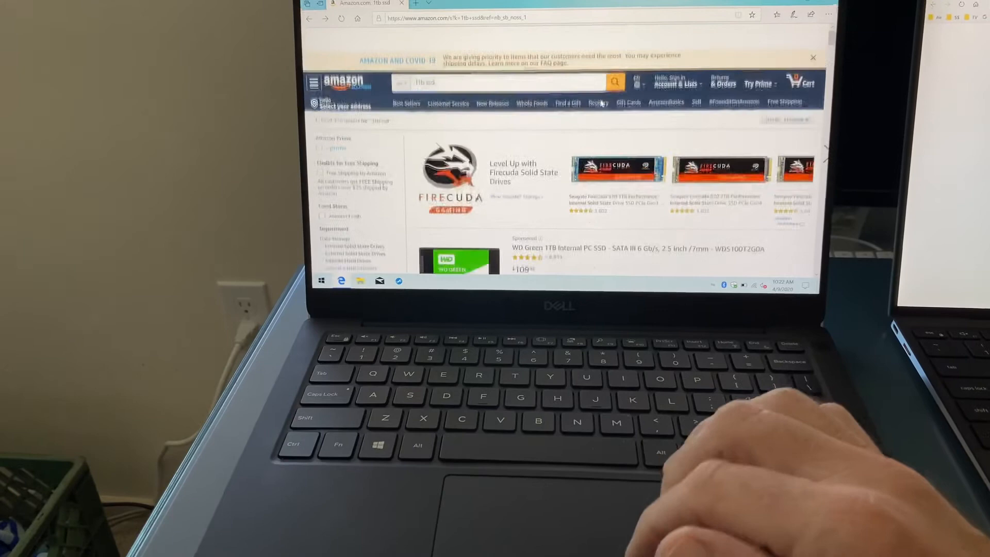
pyautogui.scroll(-3)
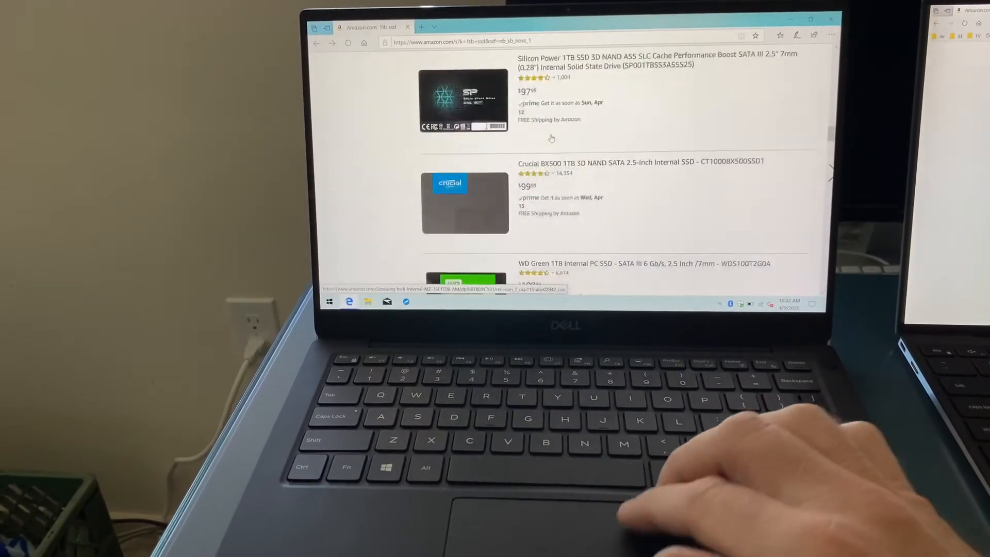
pyautogui.scroll(-3)
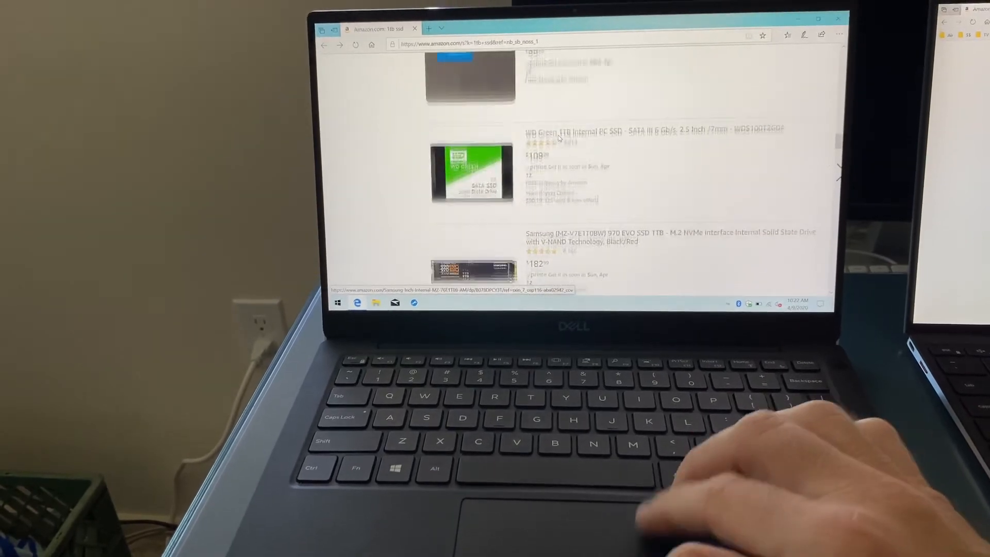
pyautogui.scroll(3)
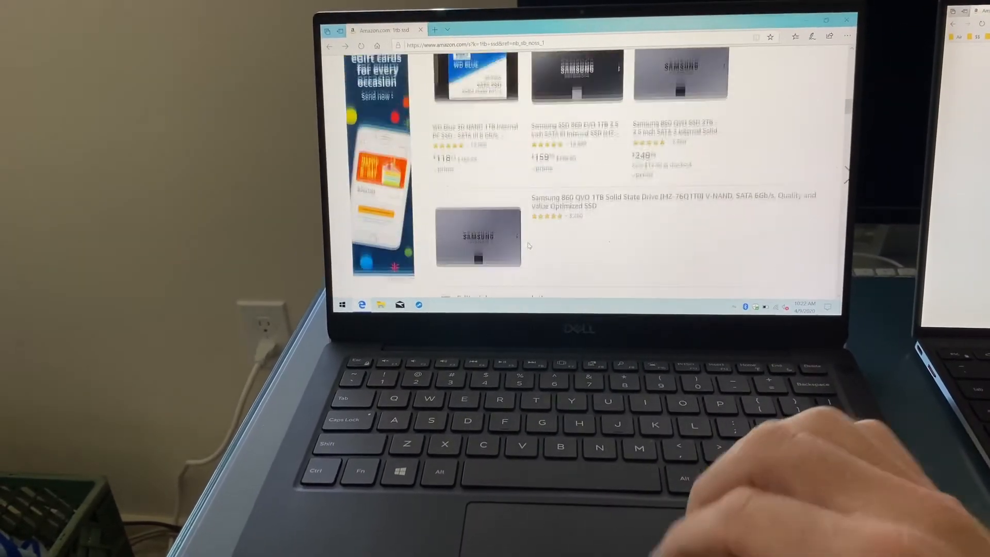